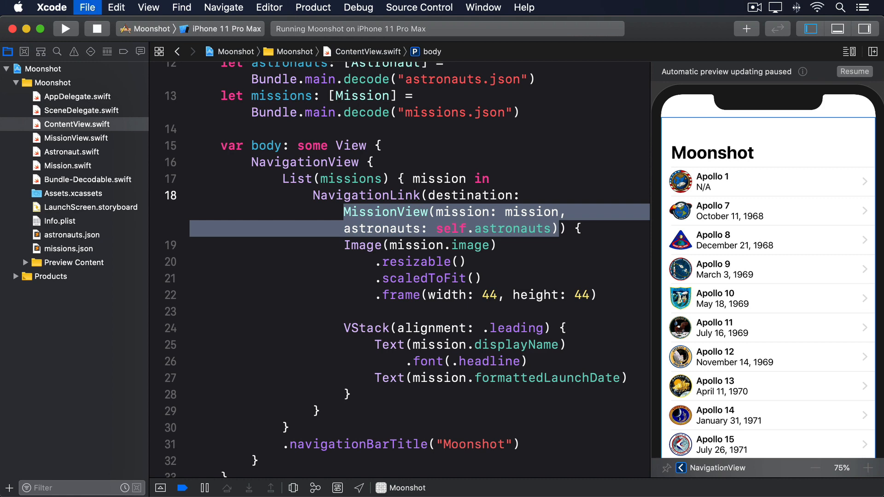
Create a new SwiftUI View file named AstronautView in the Moonshot project
{"action": "left_click", "coordinate": [86, 8]}
{"action": "type", "text": "A"}
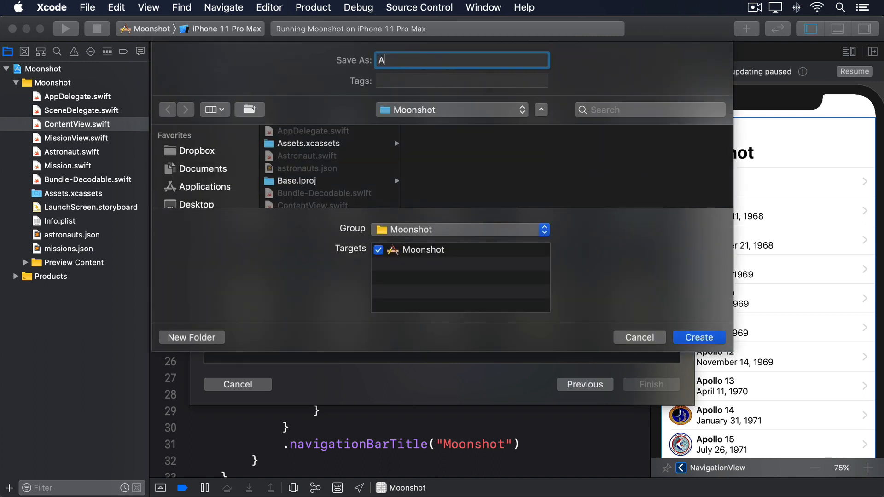
{"action": "type", "text": "stronautView."}
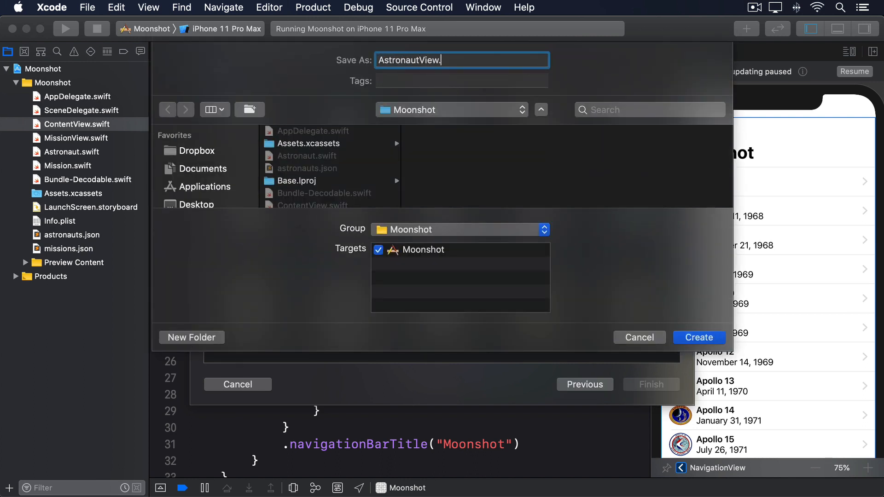
{"action": "left_click", "coordinate": [699, 337]}
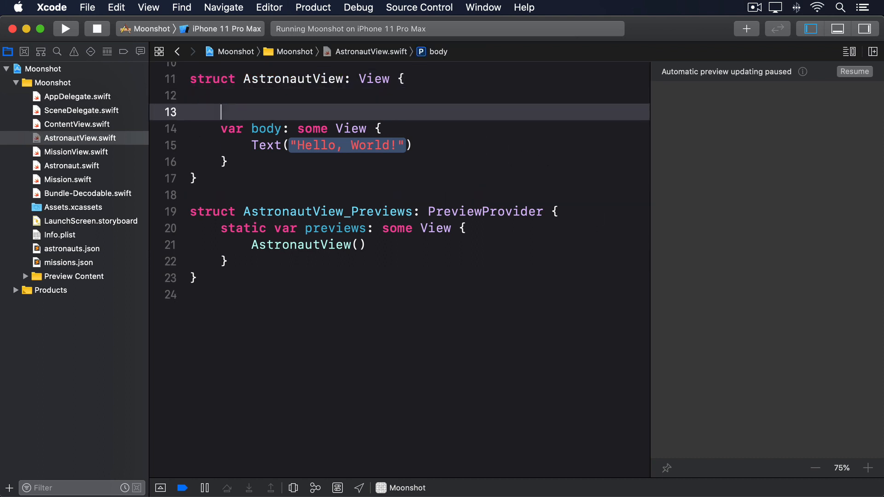
Add an astronaut property and a resizable, scaled-to-fit image framed to the geometry width
{"action": "type", "text": "let a"}
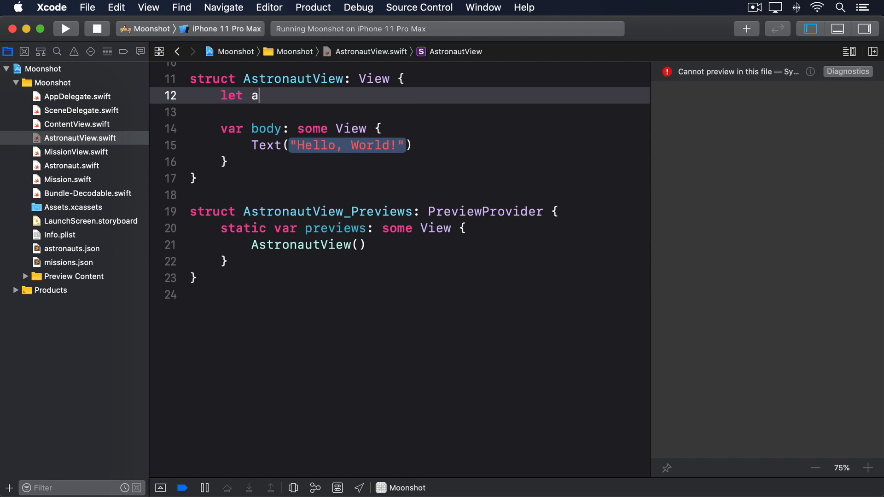
{"action": "type", "text": "stronaut: Astronaut"}
{"action": "type", "text": "Image(self.astronaut"}
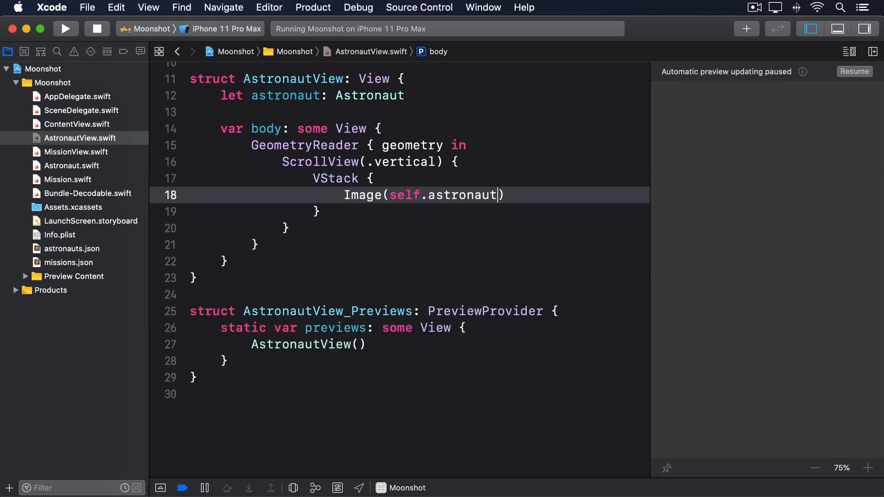
{"action": "type", "text": ".id"}
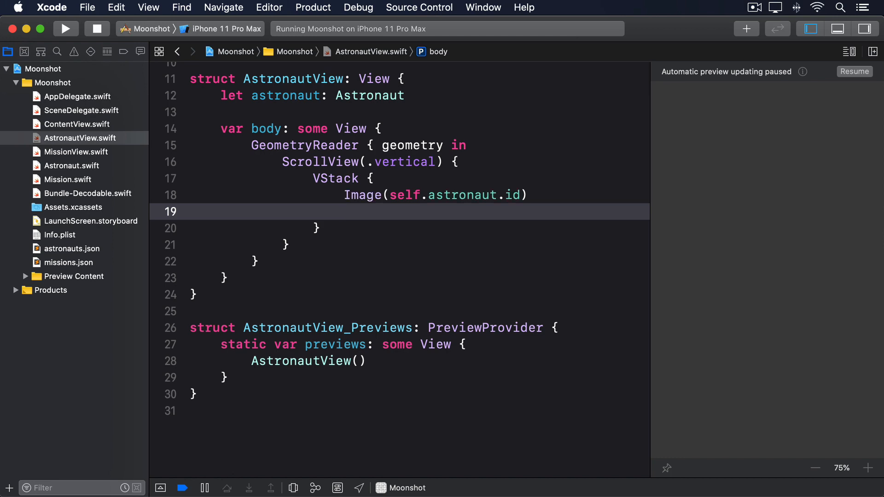
{"action": "type", "text": ".resizable()"}
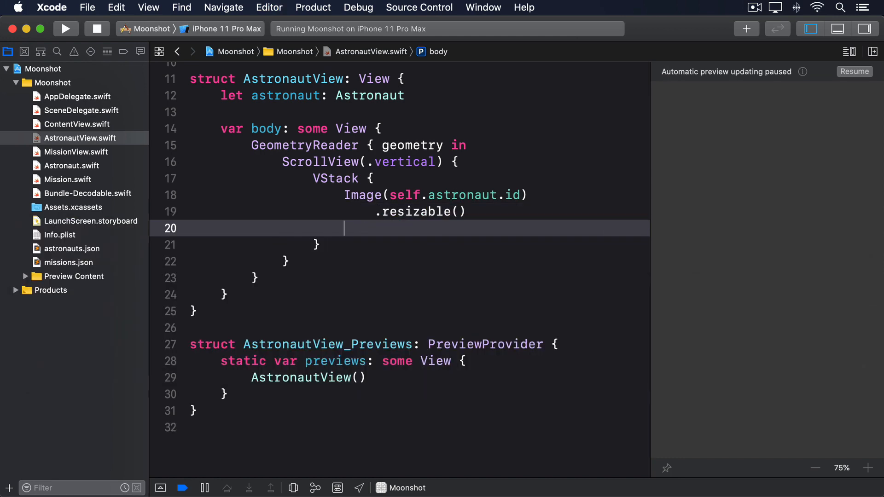
{"action": "type", "text": ".scaledToFit()"}
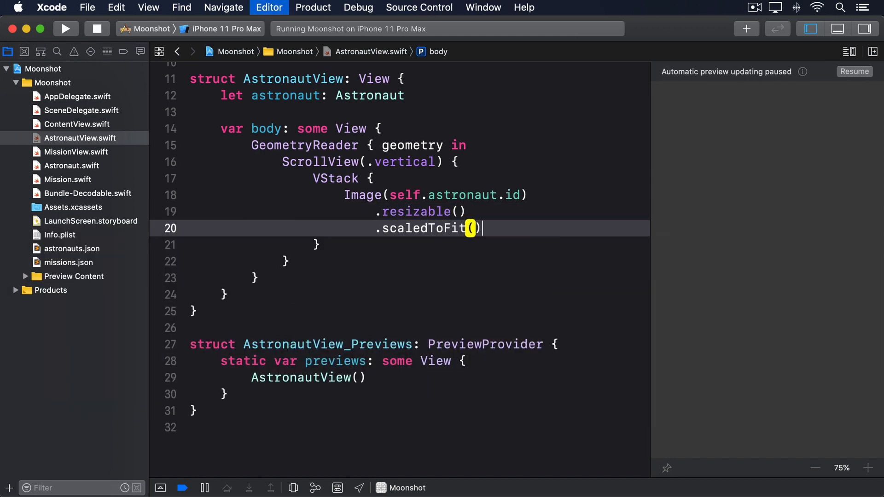
{"action": "type", "text": ".frame(w"}
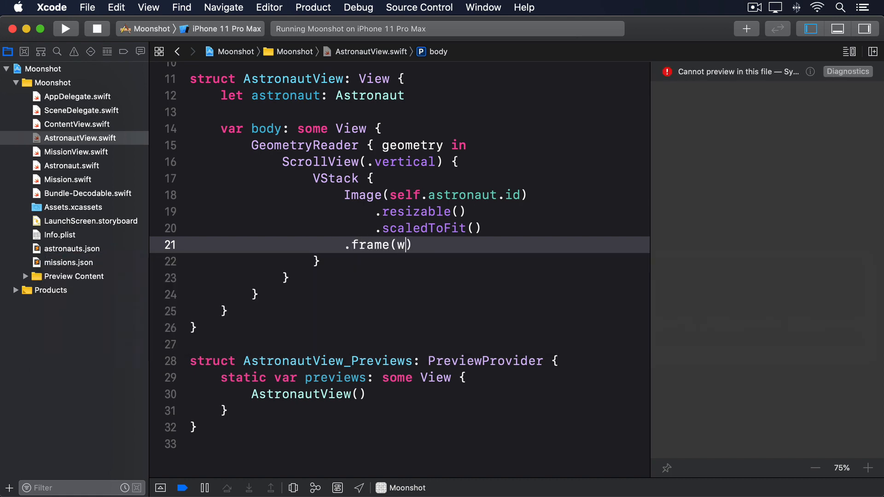
{"action": "type", "text": "idth: geometry.si"}
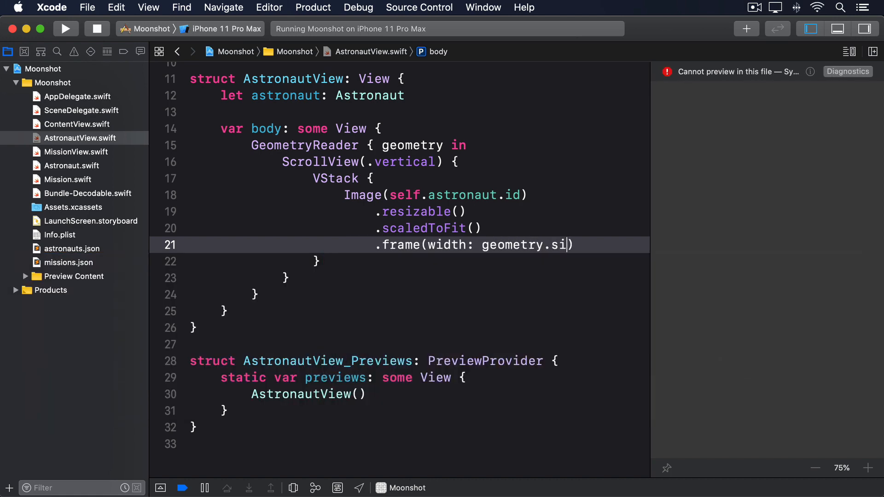
{"action": "type", "text": "ze.width)"}
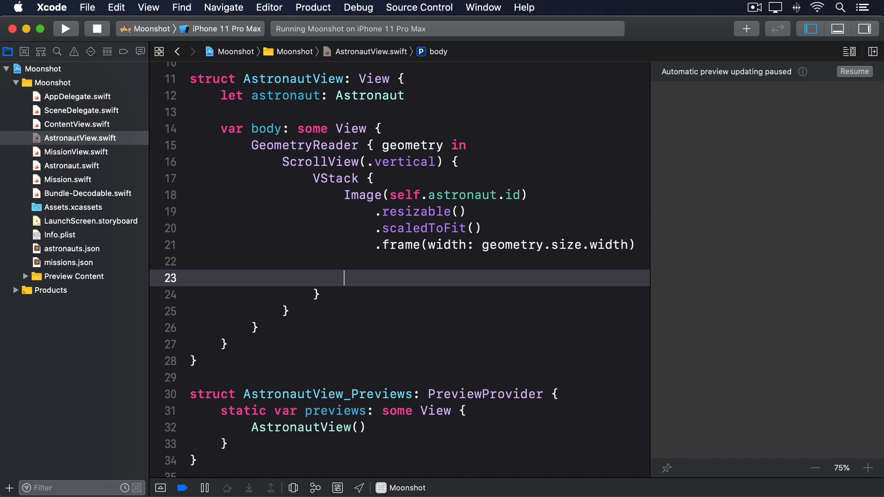
Show the astronaut's padded description and an inline navigation bar title with their name
{"action": "type", "text": "Text(s)"}
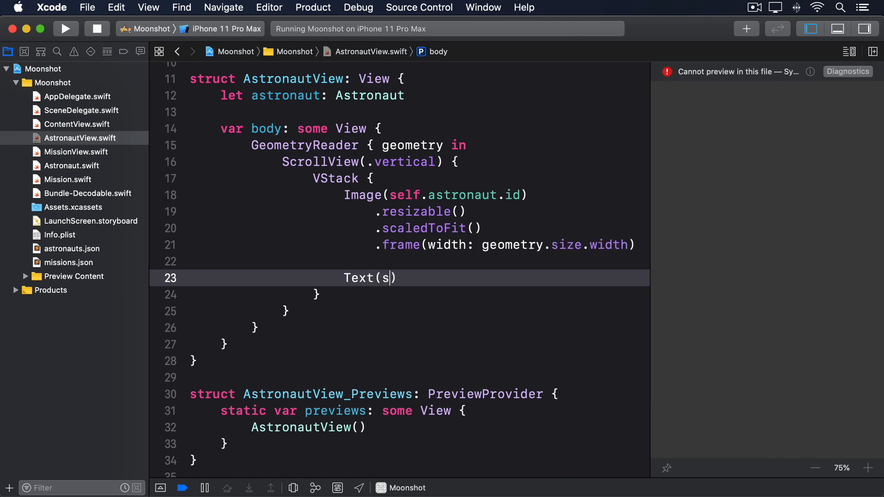
{"action": "type", "text": "elf.astronaut"}
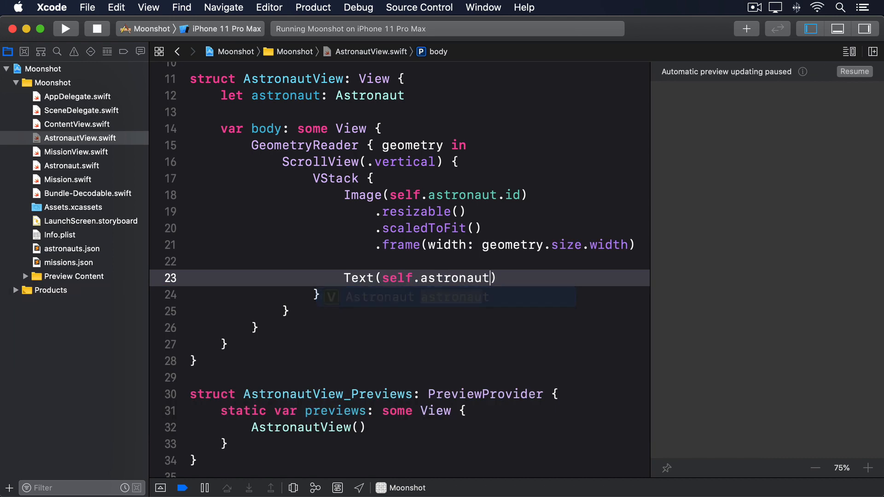
{"action": "type", "text": ".description"}
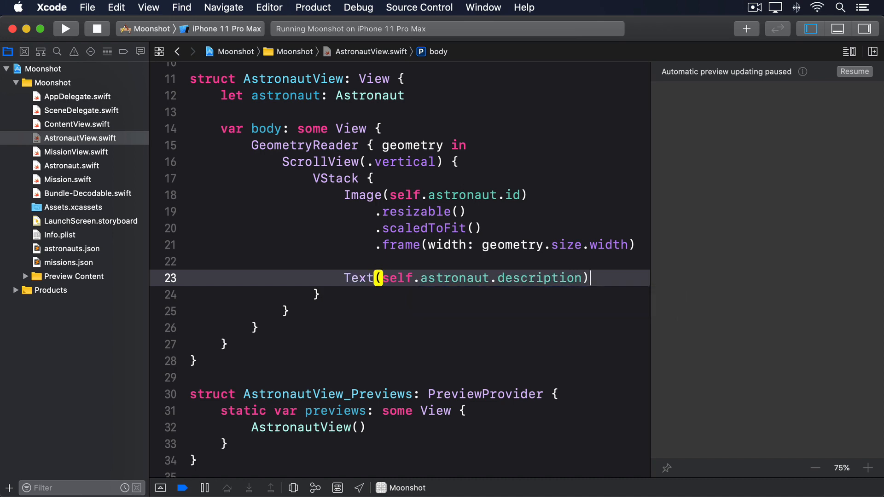
{"action": "type", "text": ".padding()"}
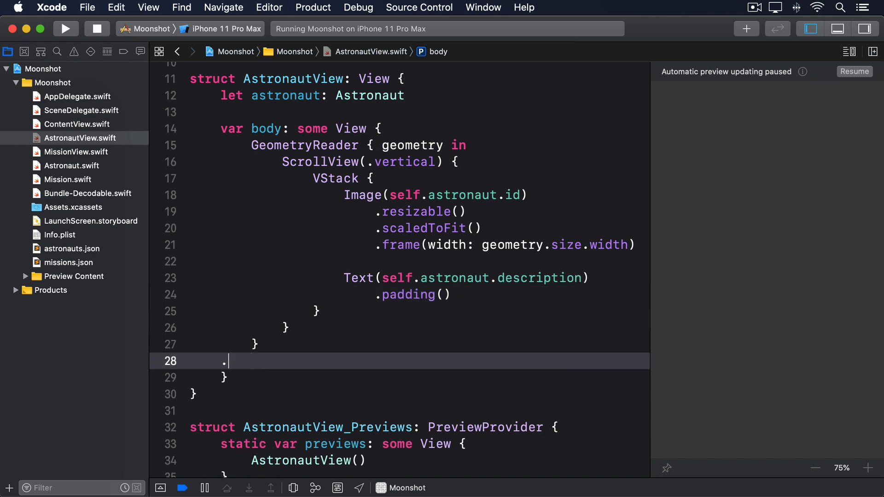
{"action": "type", "text": "navigationBarTitle("}
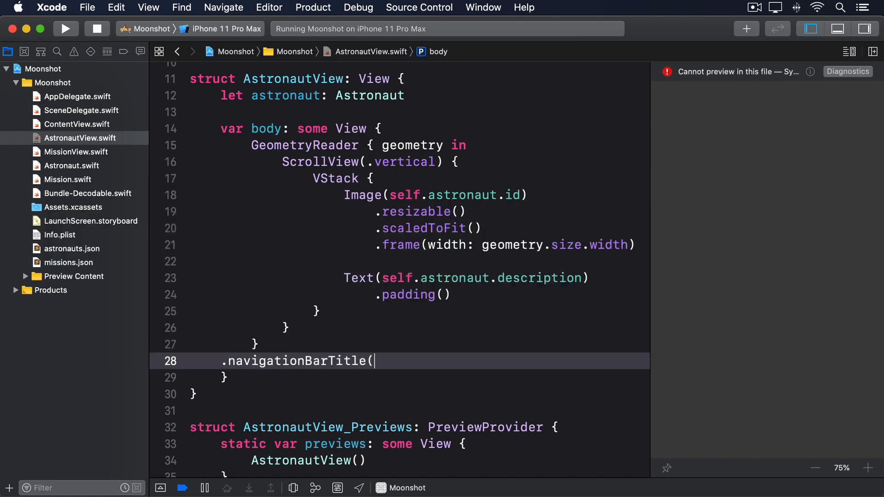
{"action": "type", "text": "Text(astronaut))"}
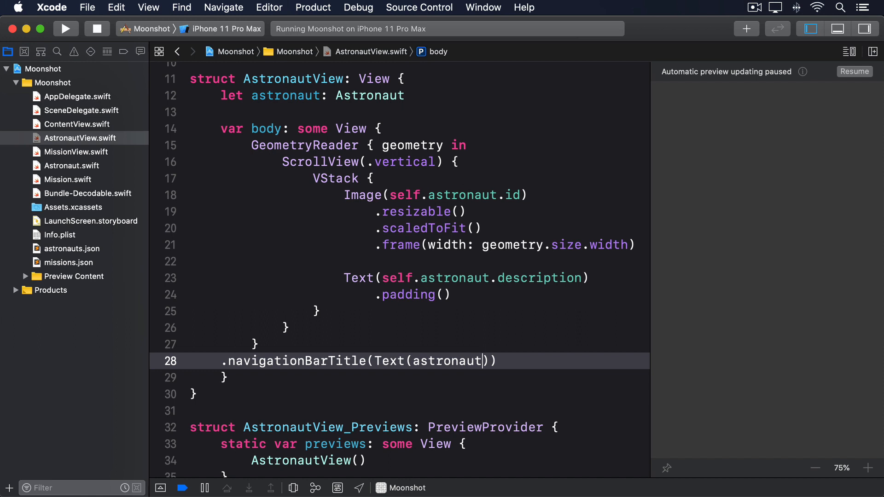
{"action": "type", "text": ".name),"}
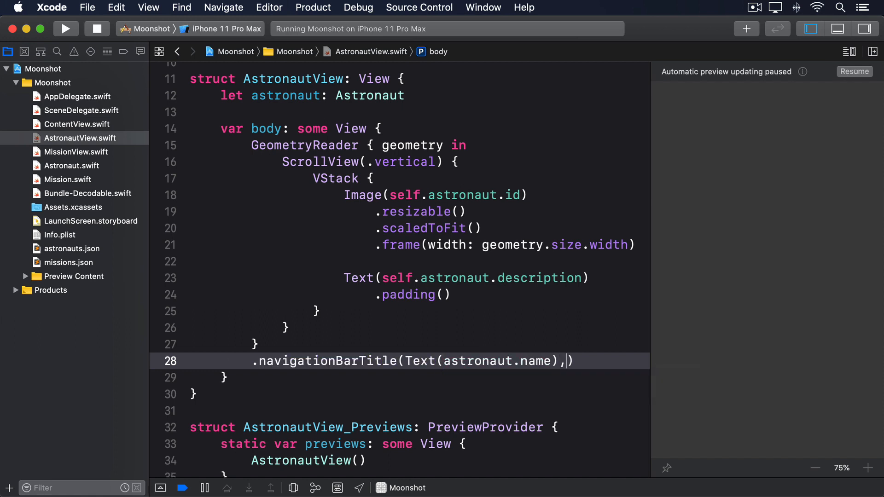
{"action": "type", "text": "displayMode: .inline"}
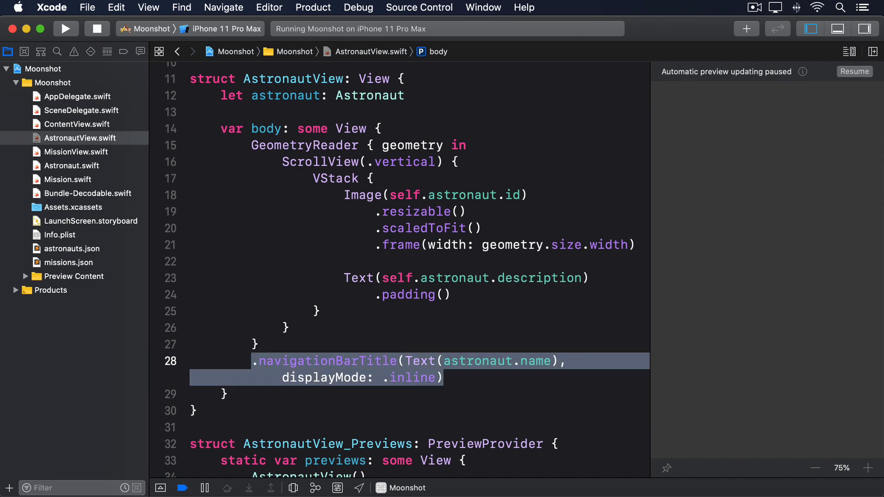
Decode a static astronauts array from astronauts.json in the preview and pass astronauts[0] to AstronautView
{"action": "left_click", "coordinate": [67, 28]}
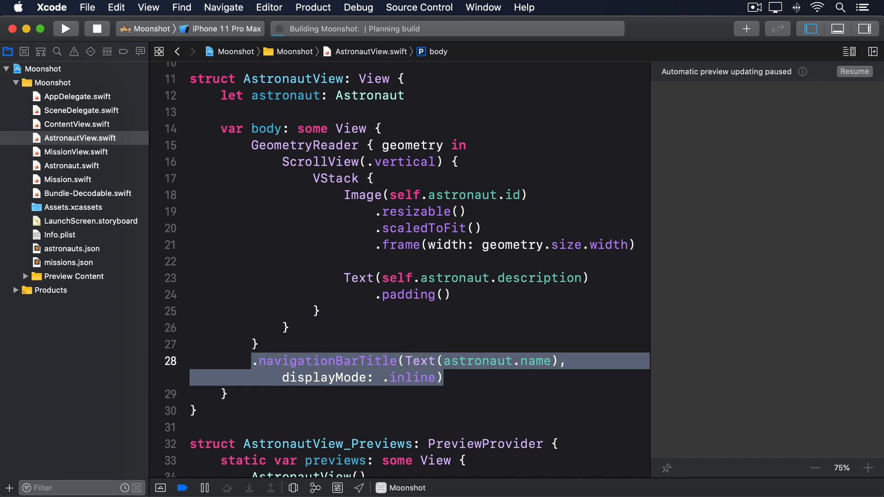
{"action": "left_click", "coordinate": [65, 29]}
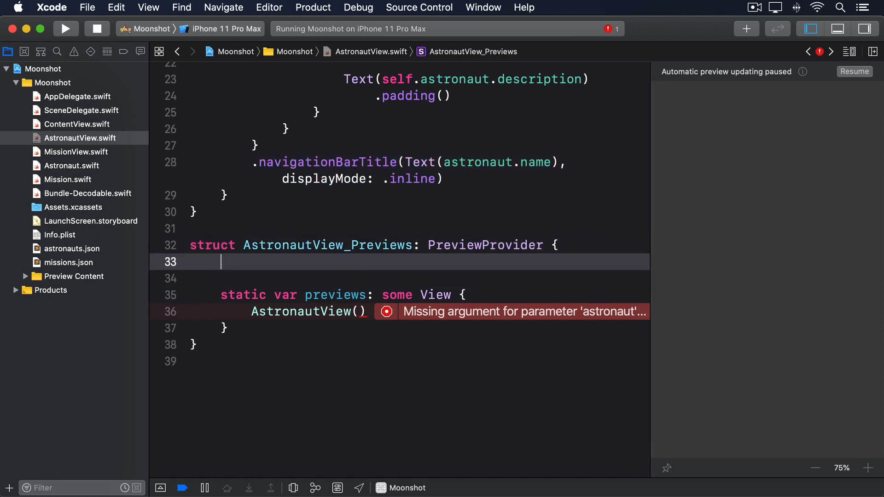
{"action": "type", "text": "static let ast"}
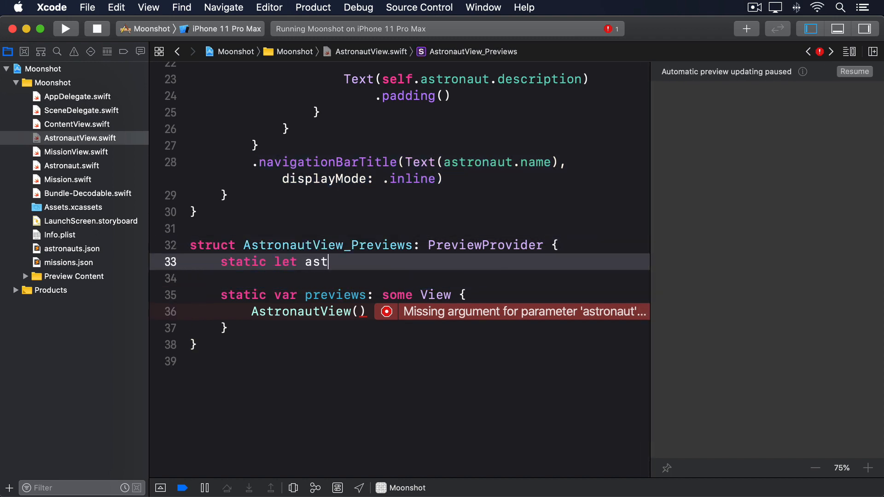
{"action": "type", "text": "ronauts: [Astronaut] ="}
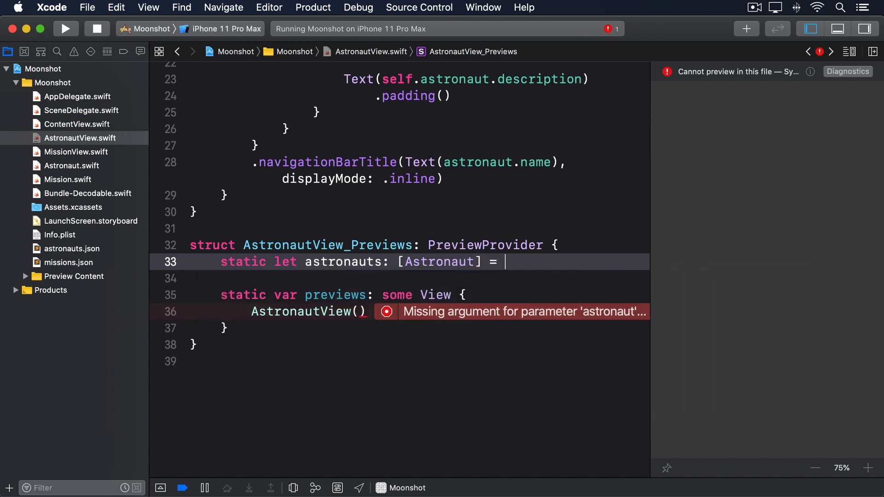
{"action": "type", "text": "Bundle.main.dec"}
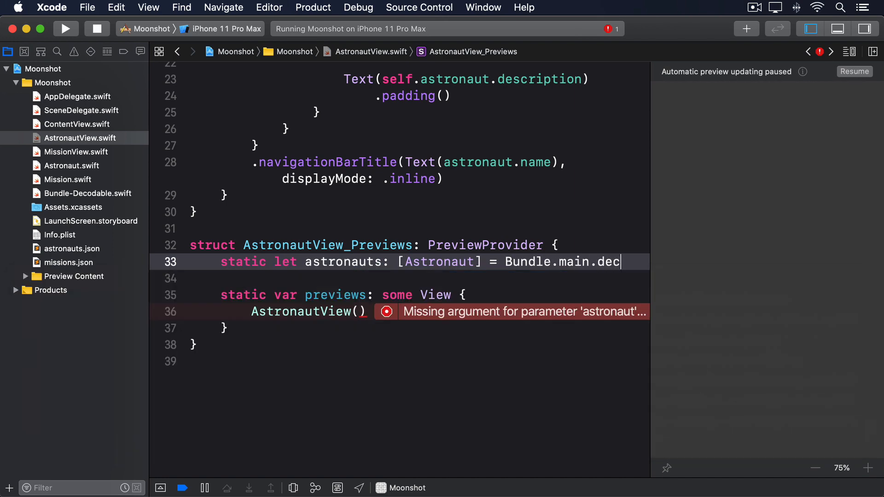
{"action": "type", "text": "ode(\"astronauts.json"}
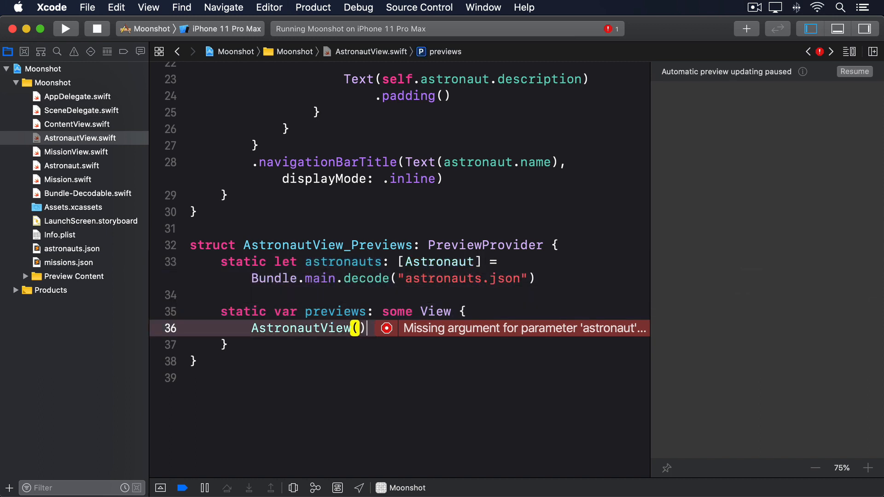
{"action": "type", "text": "astronaut: astronauts["}
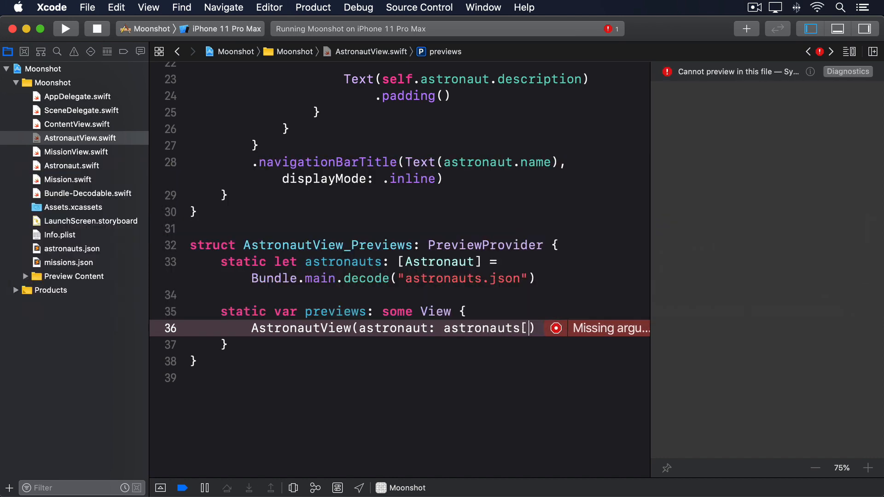
{"action": "type", "text": "0"}
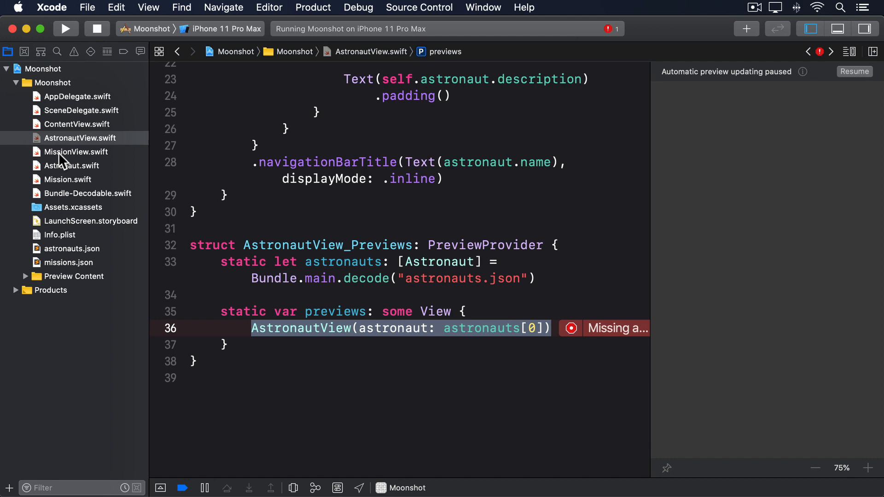
Wrap MissionView's crew HStack in a NavigationLink to AstronautView(astronaut: crewMember.astronaut)
{"action": "left_click", "coordinate": [76, 152]}
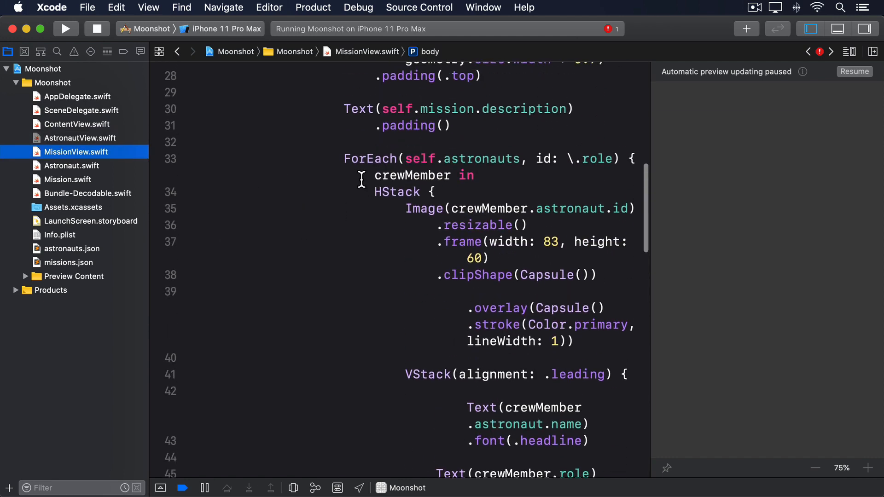
{"action": "double_click", "coordinate": [396, 203]}
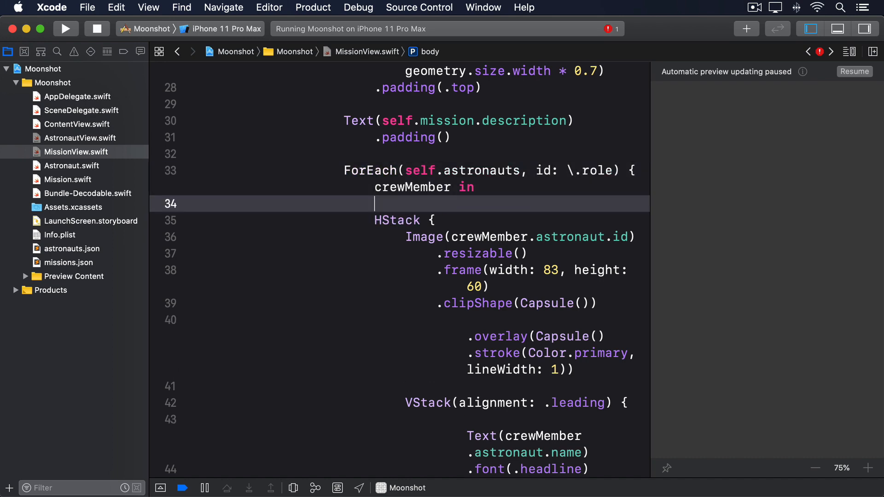
{"action": "type", "text": "NavigationLink("}
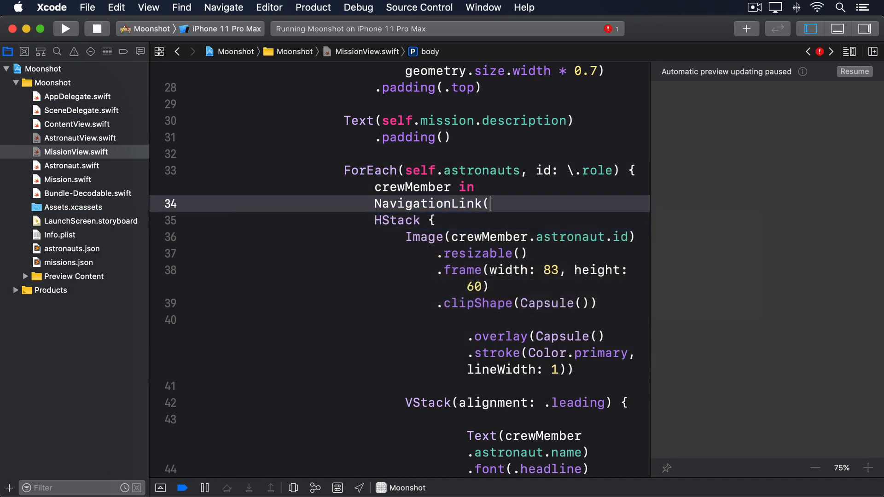
{"action": "type", "text": "destination: AstronautView(astronaut: crewMemb"}
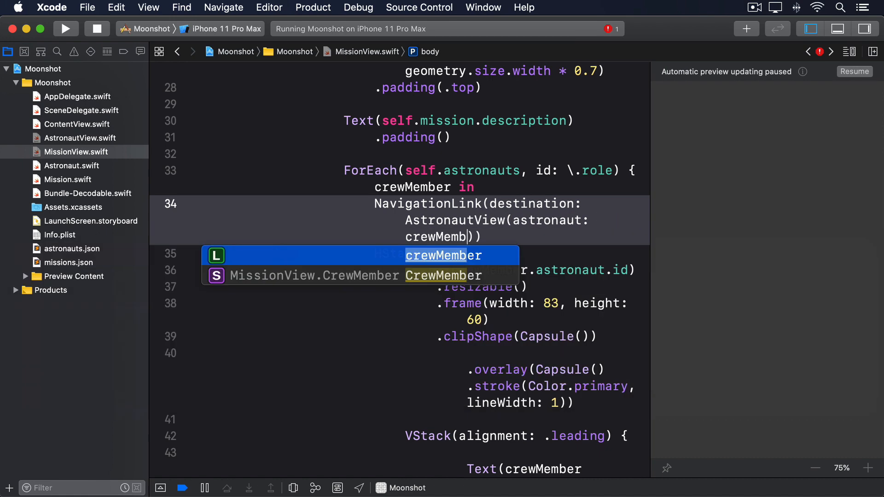
{"action": "key", "text": "return"}
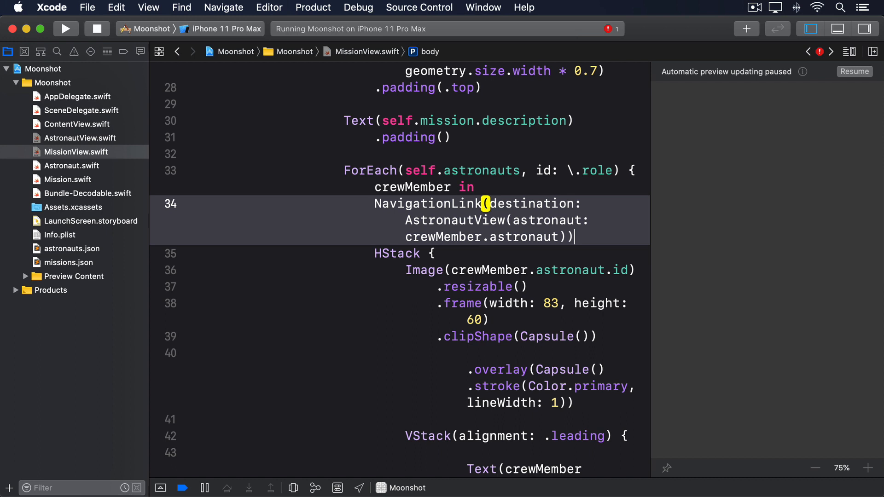
{"action": "type", "text": "{"}
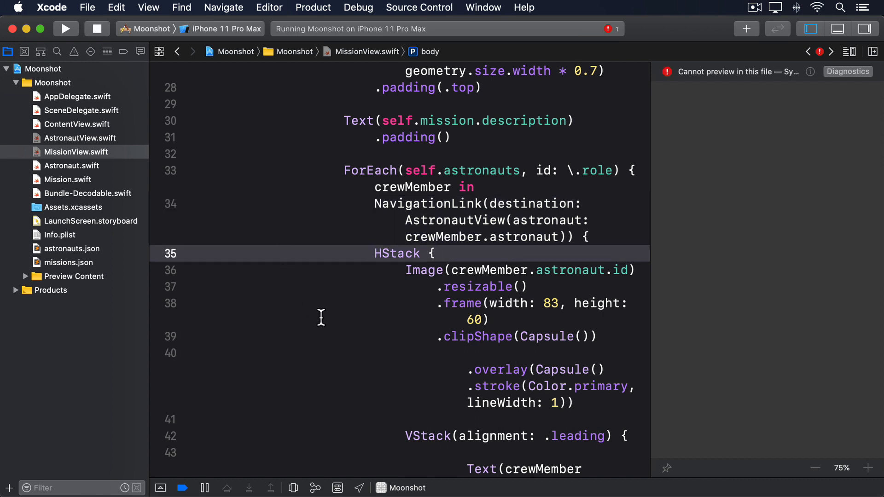
{"action": "scroll", "scroll_direction": "down", "scroll_amount": 3}
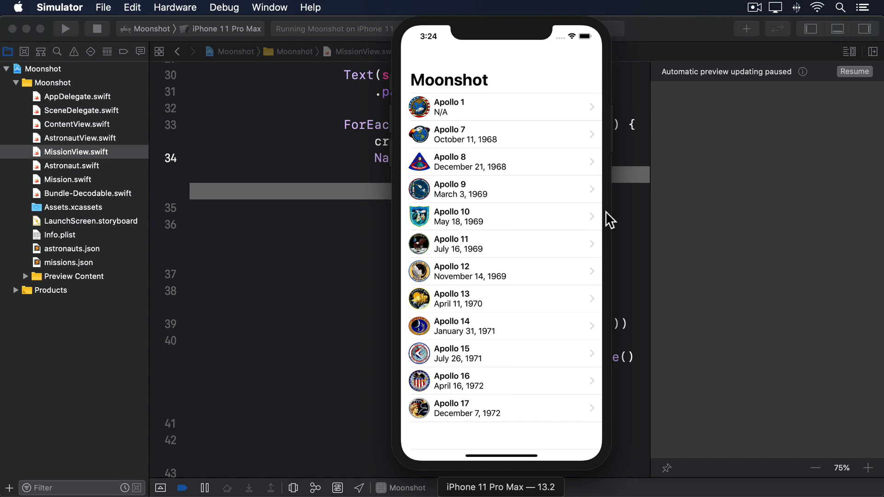
Open Apollo 1 in the simulator and scroll to its crew list showing blue-tinted pictures
{"action": "left_click", "coordinate": [501, 107]}
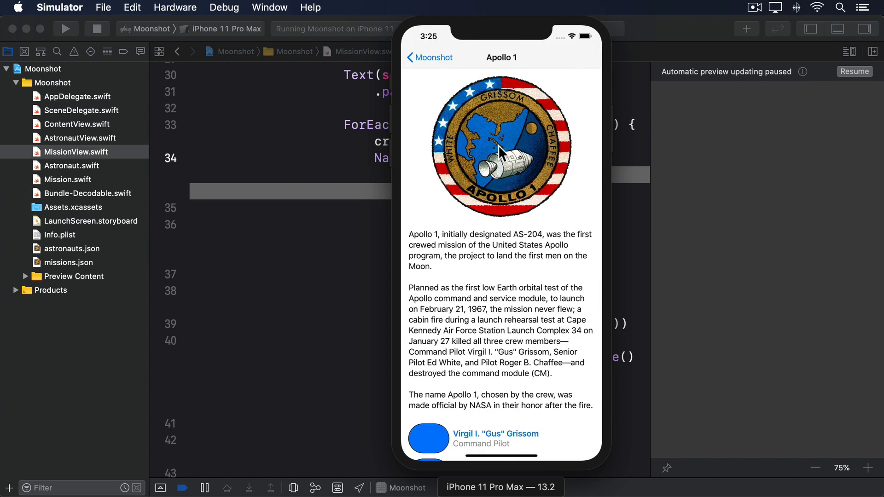
{"action": "scroll", "scroll_direction": "down", "scroll_amount": 3}
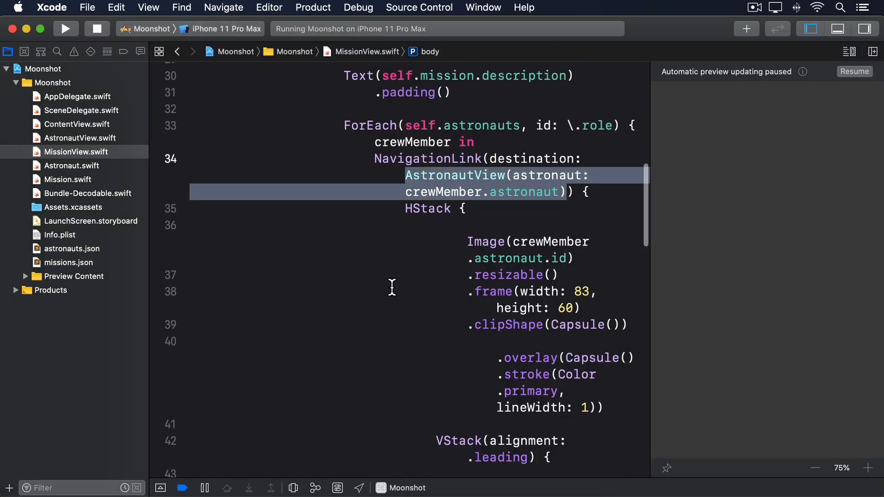
Add .buttonStyle(PlainButtonStyle()) to the crew navigation link and rebuild the app
{"action": "scroll", "scroll_direction": "down", "scroll_amount": 3}
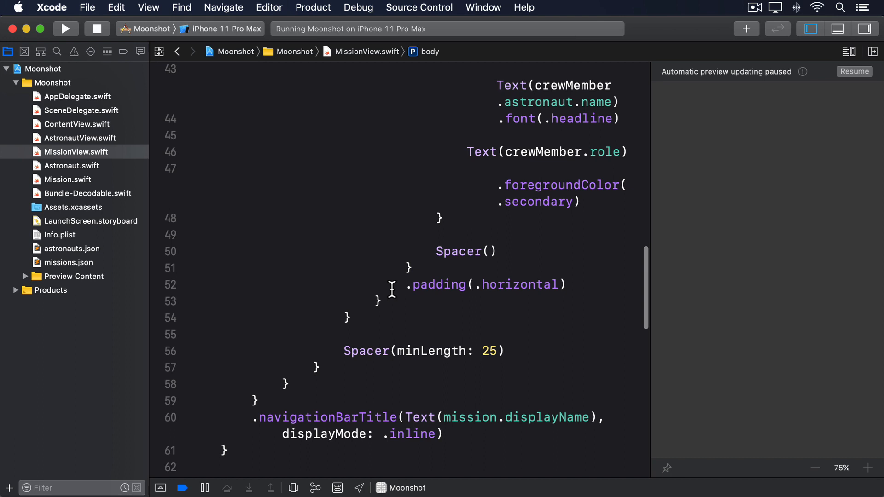
{"action": "left_click", "coordinate": [383, 300]}
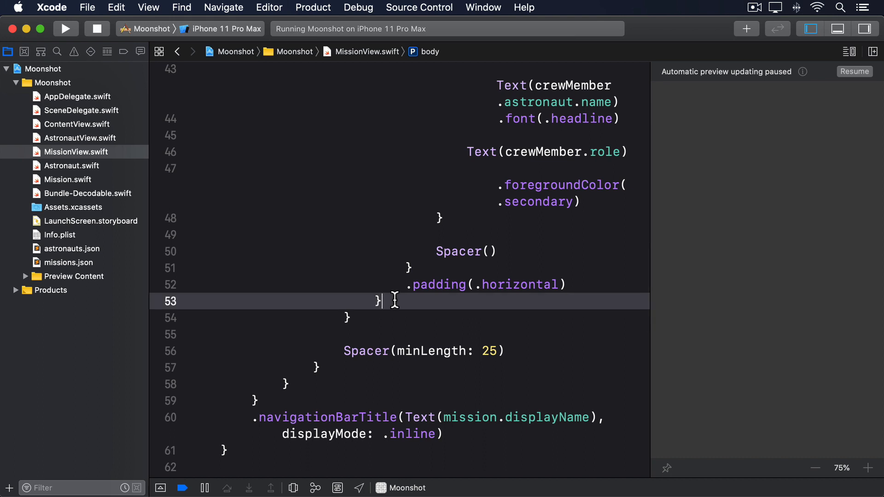
{"action": "type", "text": ".buttonStyle(PlainButtonStyle("}
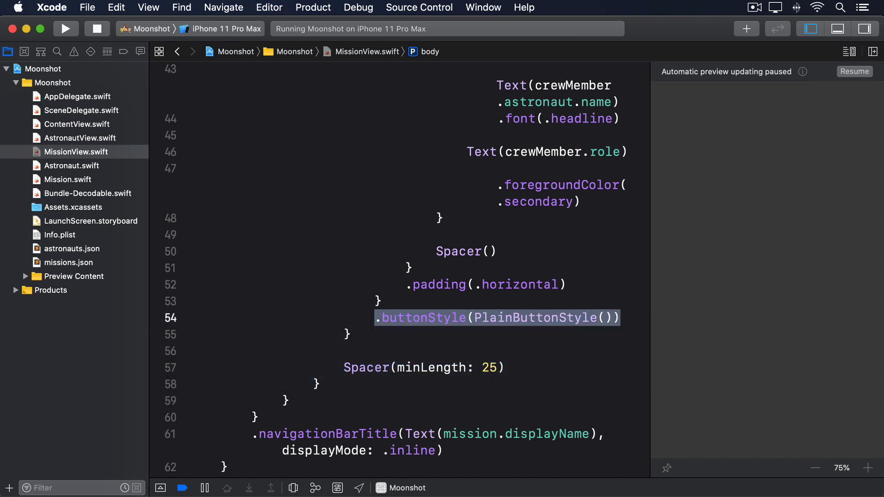
{"action": "left_click", "coordinate": [66, 28]}
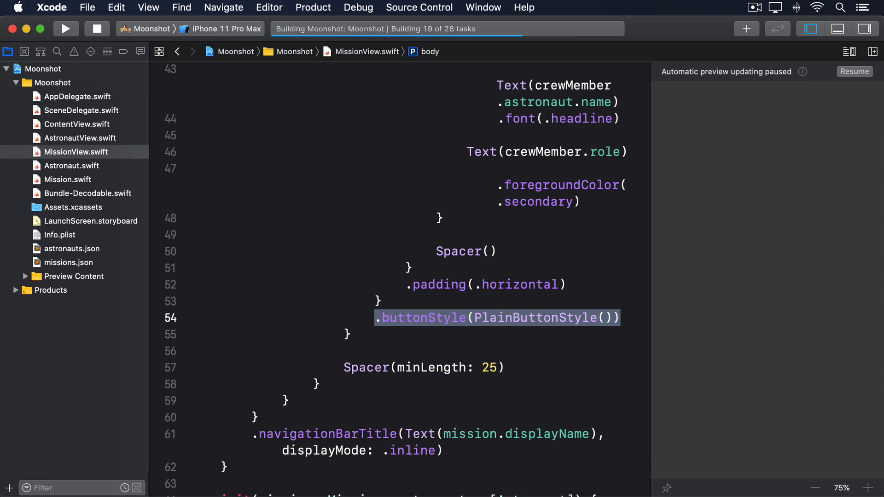
Open Apollo 1's untinted crew list in the simulator and tap the Senior Pilot row
{"action": "left_click", "coordinate": [66, 28]}
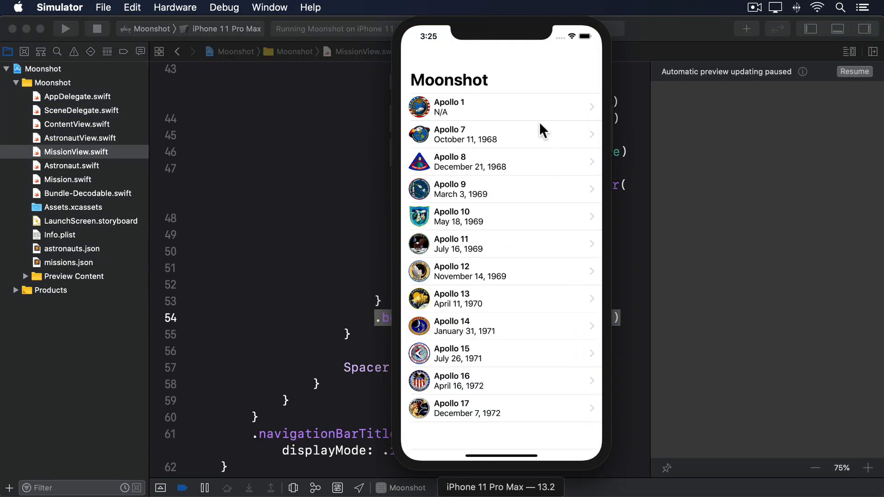
{"action": "left_click", "coordinate": [502, 107]}
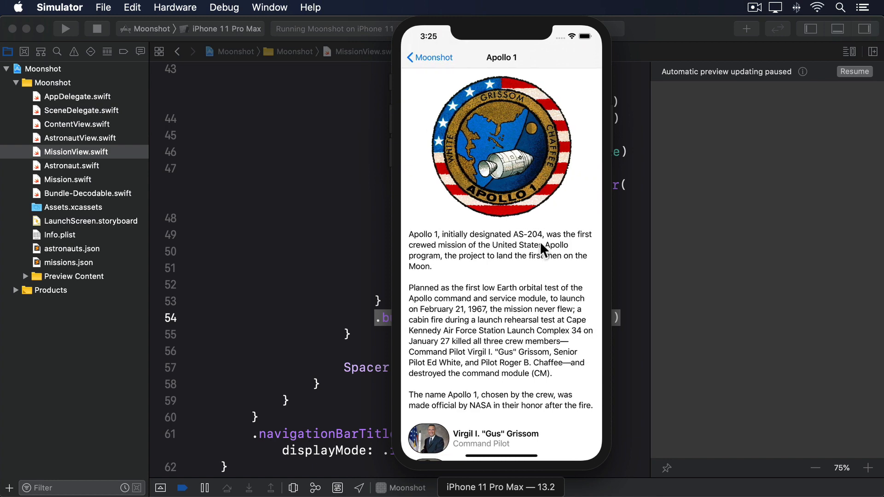
{"action": "scroll", "scroll_direction": "down", "scroll_amount": 3}
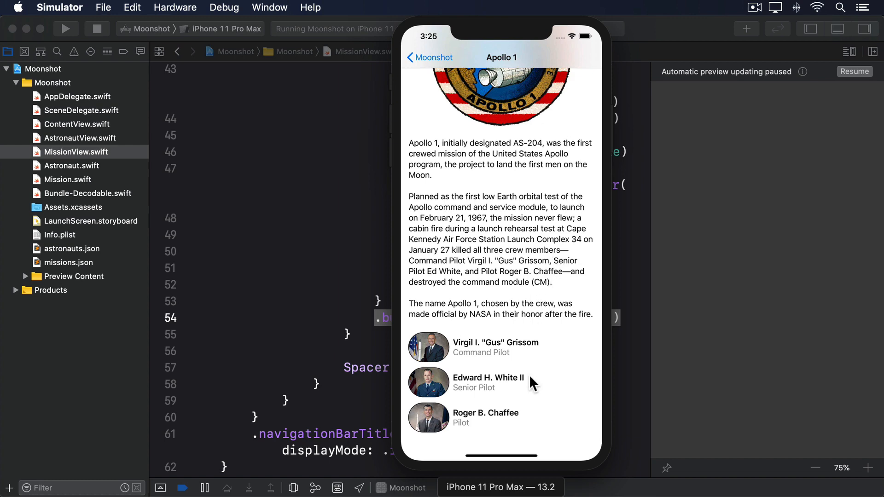
{"action": "left_click", "coordinate": [488, 383]}
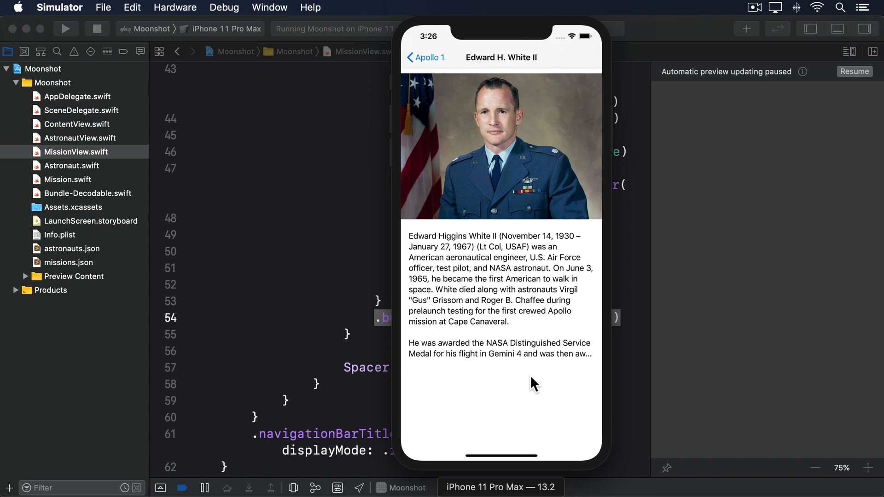
{"action": "mouse_move", "coordinate": [599, 374]}
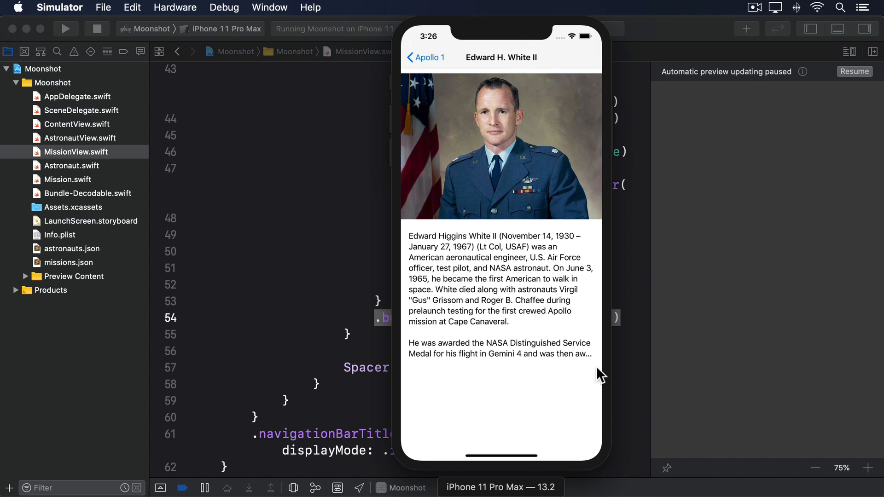
{"action": "mouse_move", "coordinate": [573, 363]}
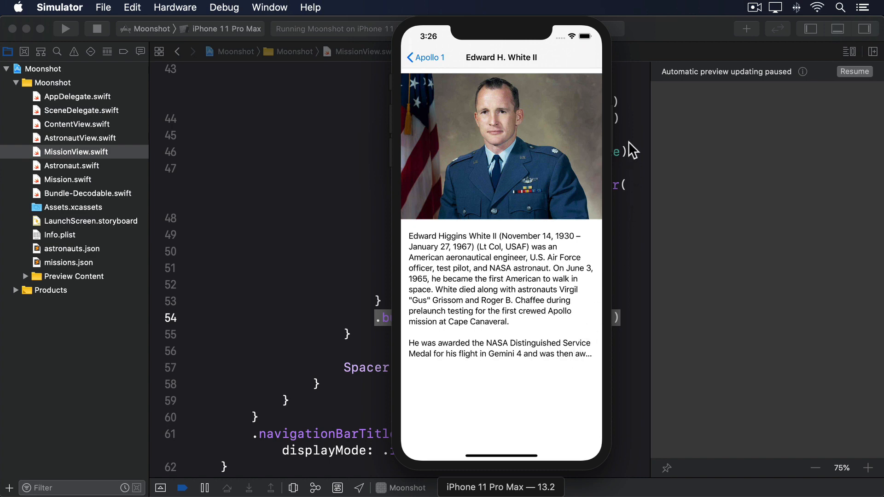
{"action": "mouse_move", "coordinate": [557, 64]}
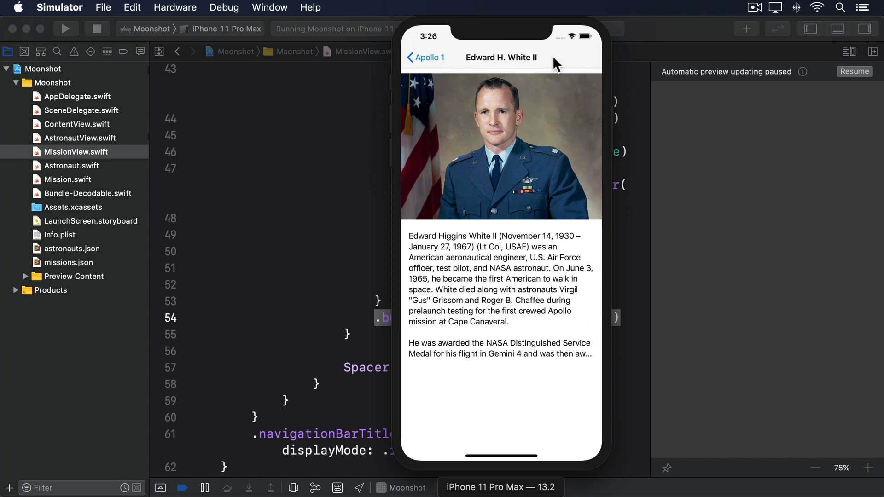
{"action": "mouse_move", "coordinate": [418, 116]}
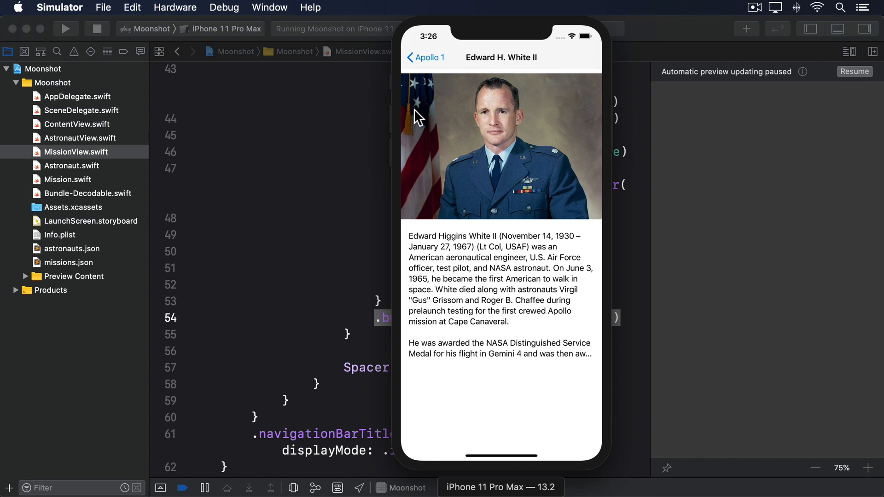
{"action": "mouse_move", "coordinate": [242, 204]}
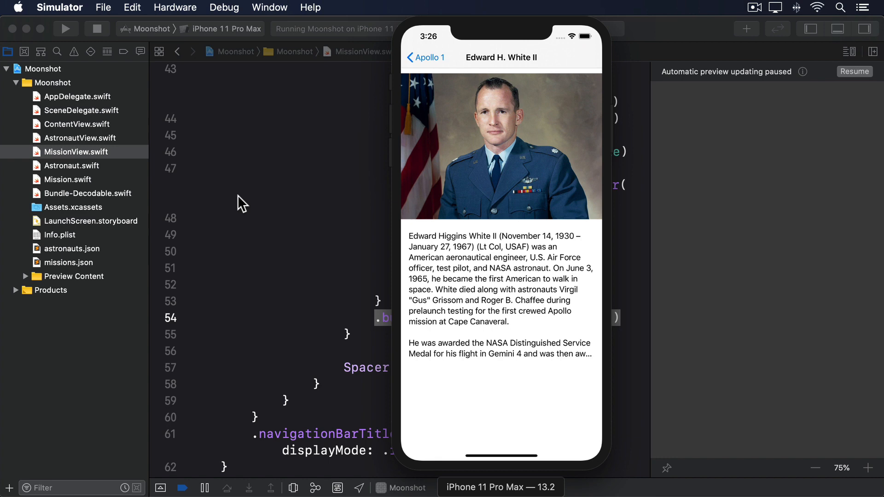
Add .layoutPriority(1) to the description text in AstronautView and rebuild
{"action": "left_click", "coordinate": [81, 137]}
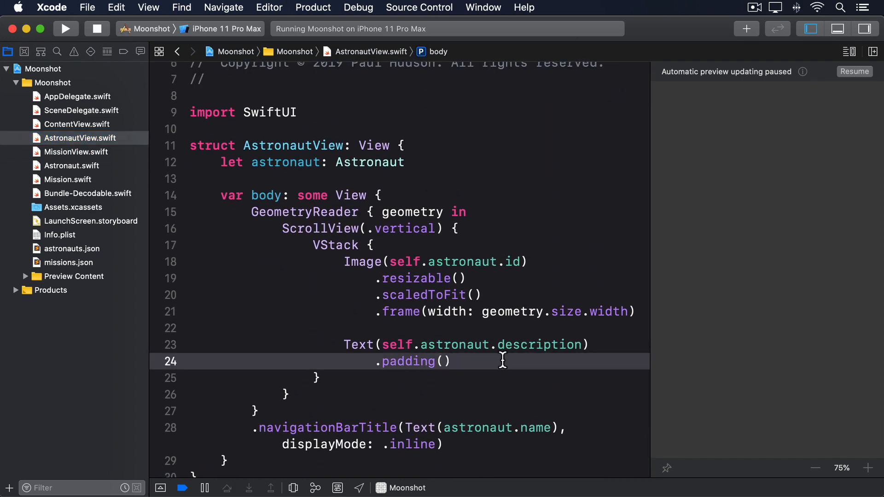
{"action": "type", "text": ".layoutPriori"}
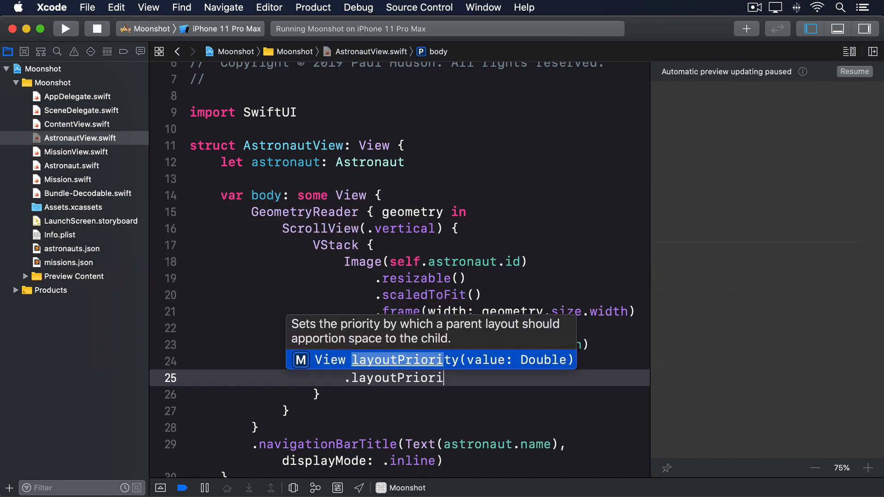
{"action": "key", "text": "Return"}
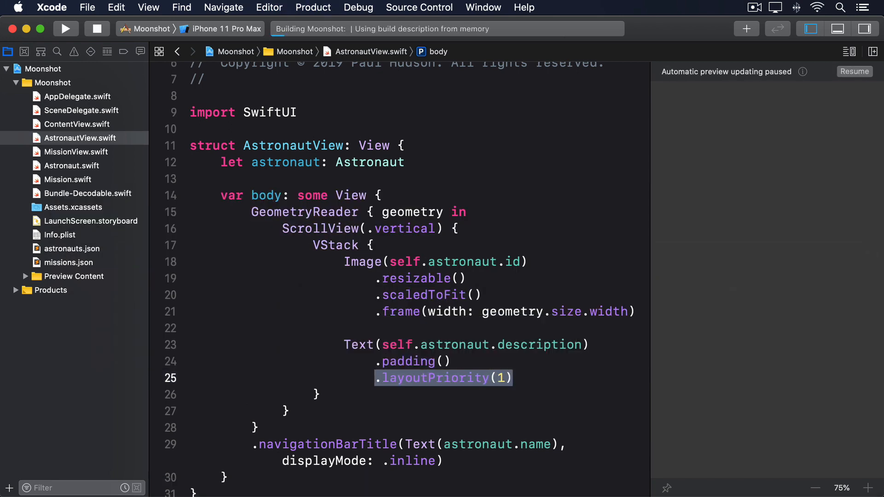